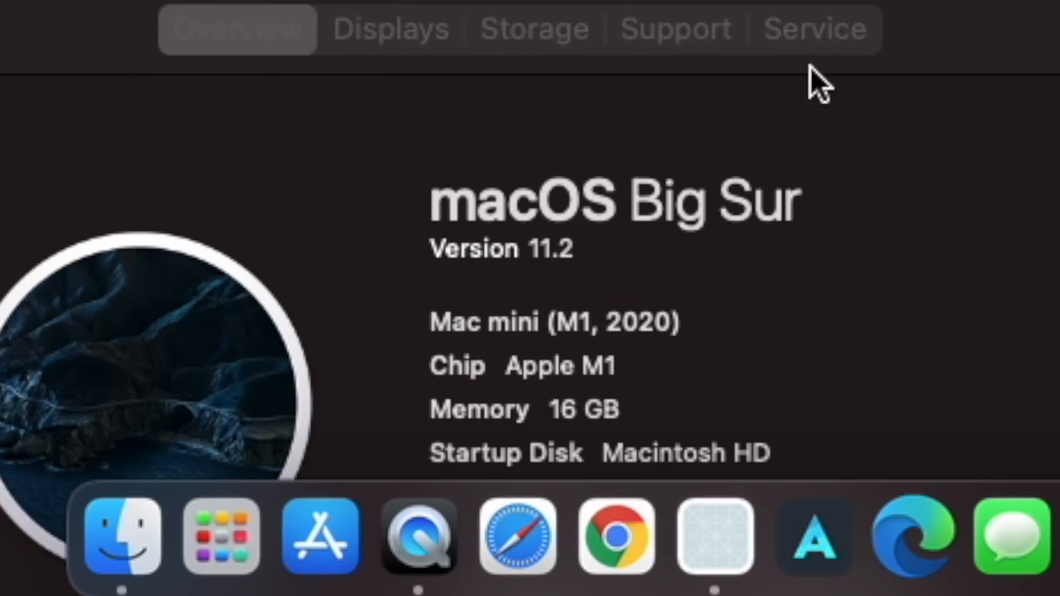
mouse_move(531, 287)
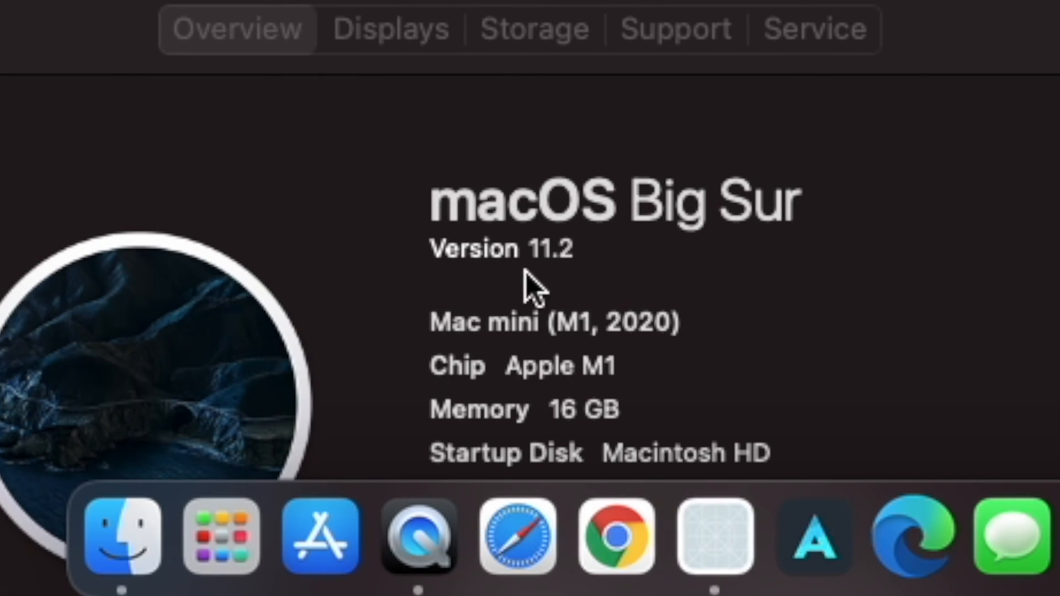
mouse_move(566, 287)
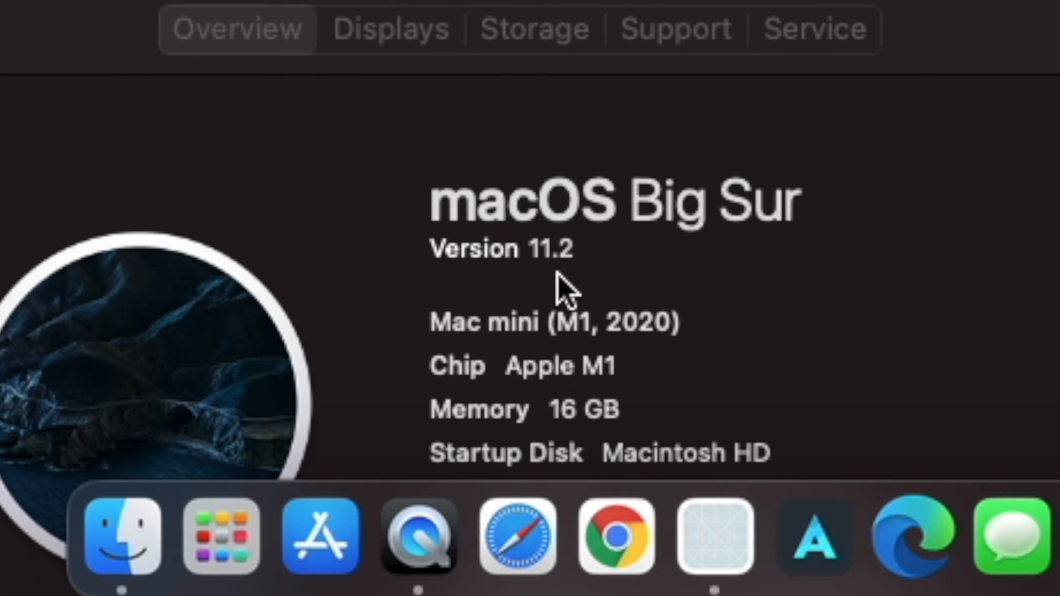
Open System Preferences from the Apple menu
click(14, 6)
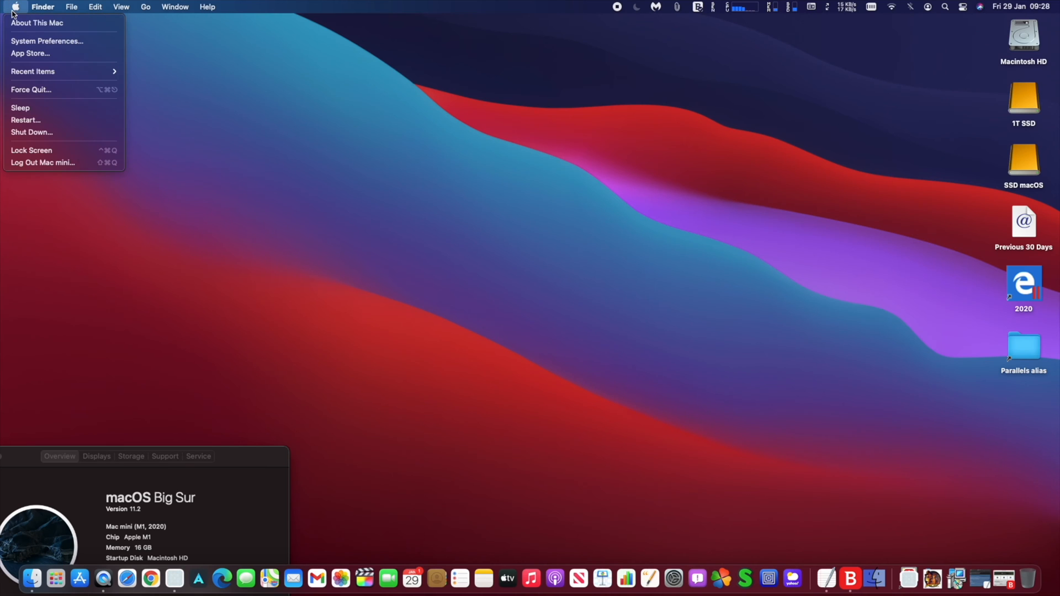
mouse_move(46, 40)
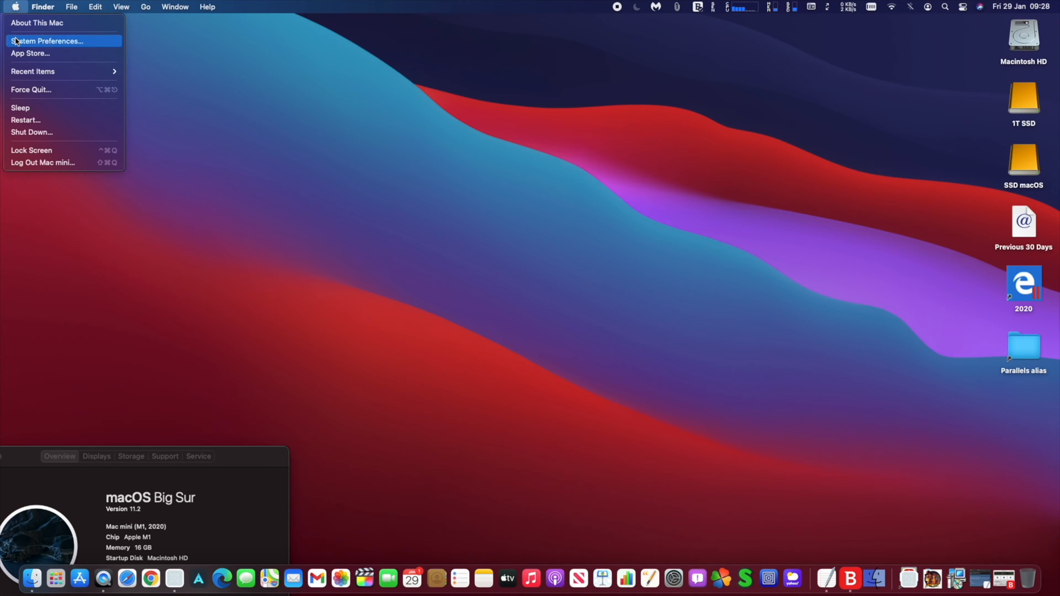
click(45, 40)
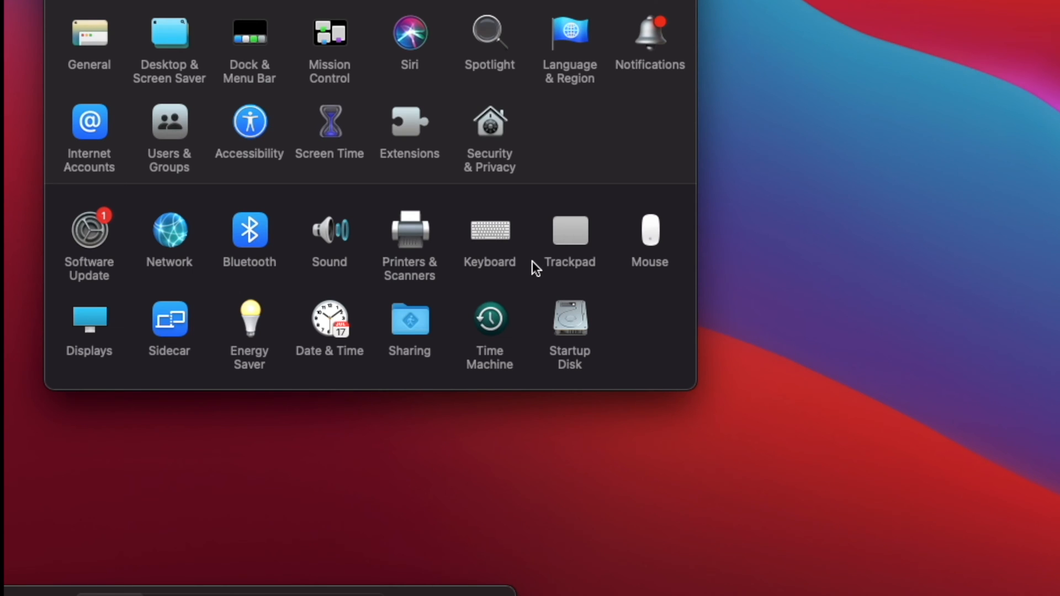
Open Software Update and let it check for the macOS Big Sur 11.2 Update
click(88, 231)
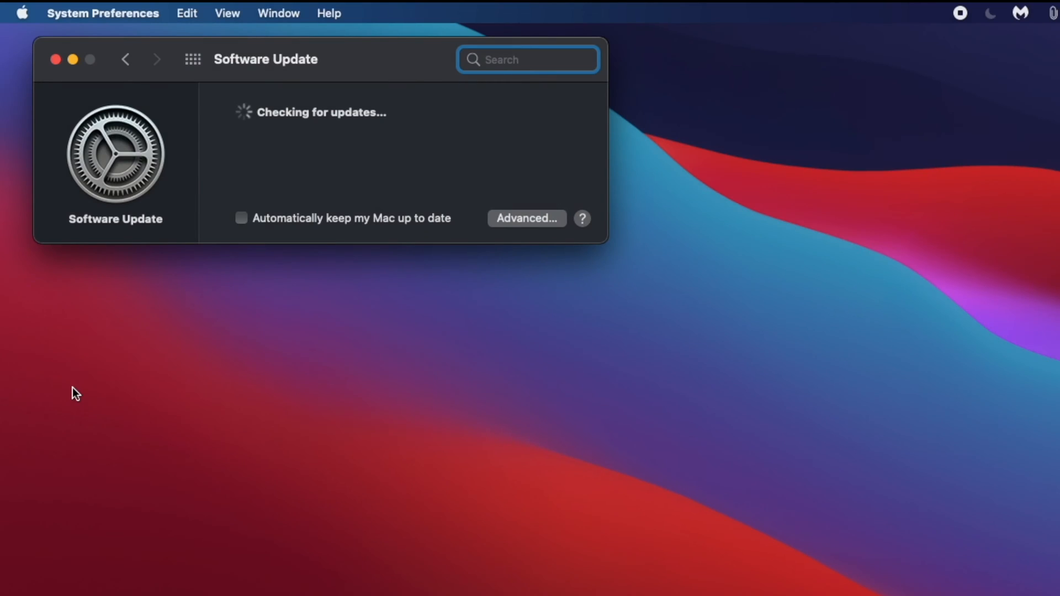
mouse_move(168, 390)
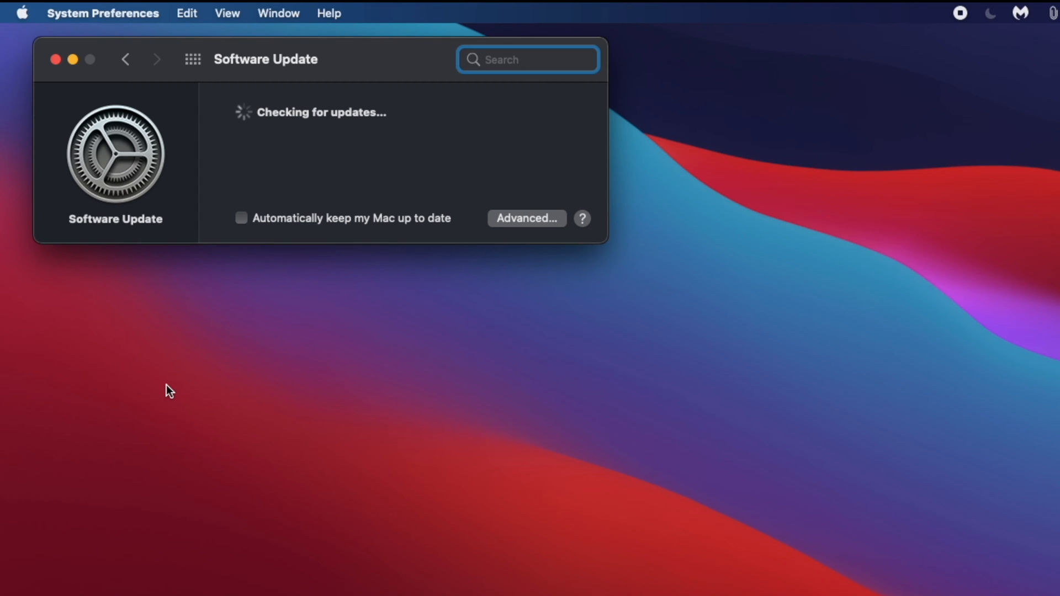
mouse_move(181, 388)
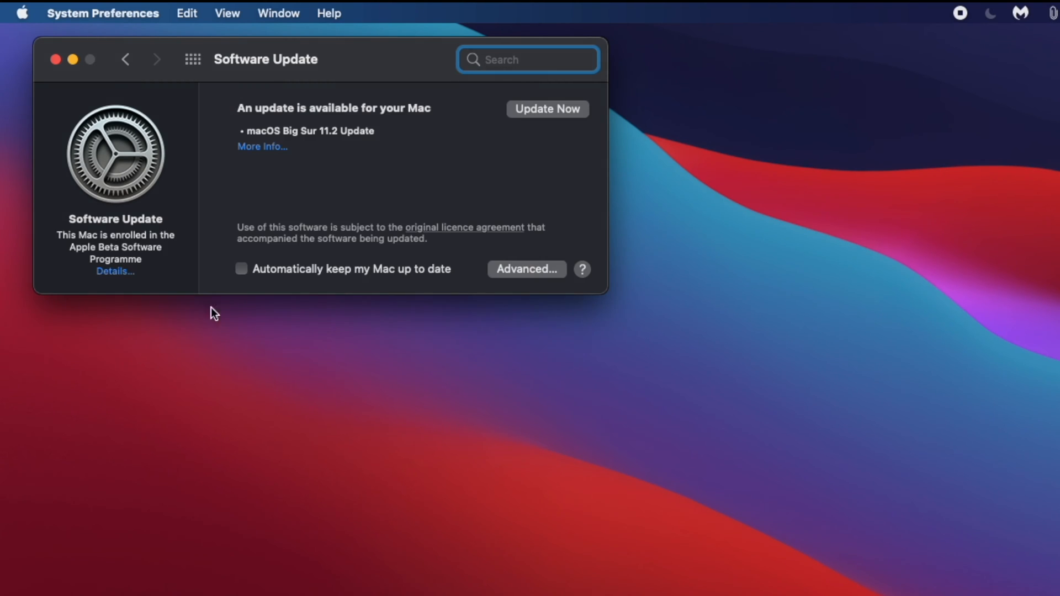
Read the 2.18 GB macOS Big Sur 11.2 Update release notes to the end
click(262, 146)
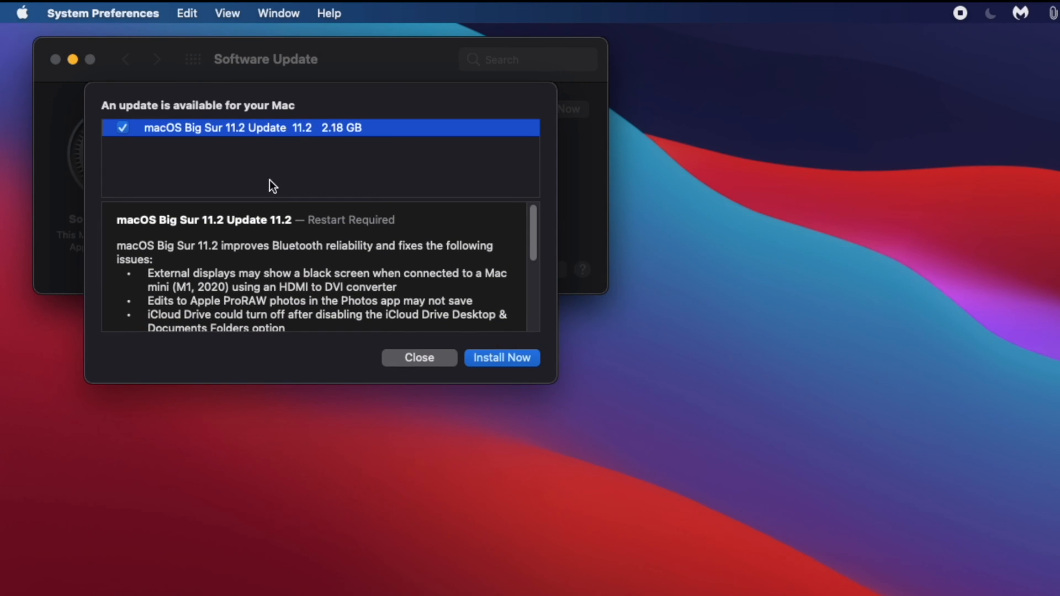
mouse_move(452, 287)
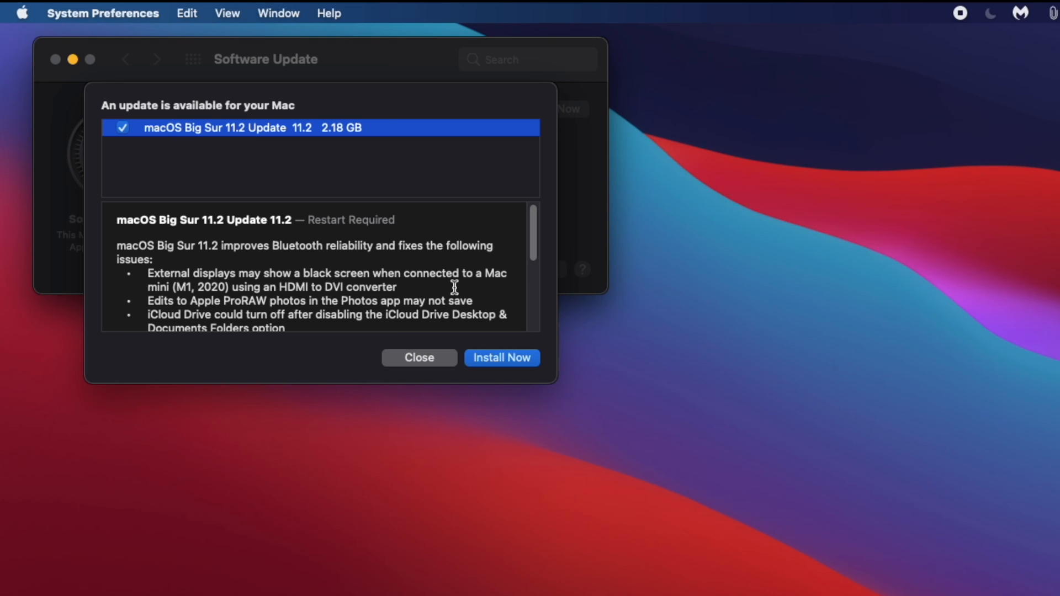
scroll(down, 3)
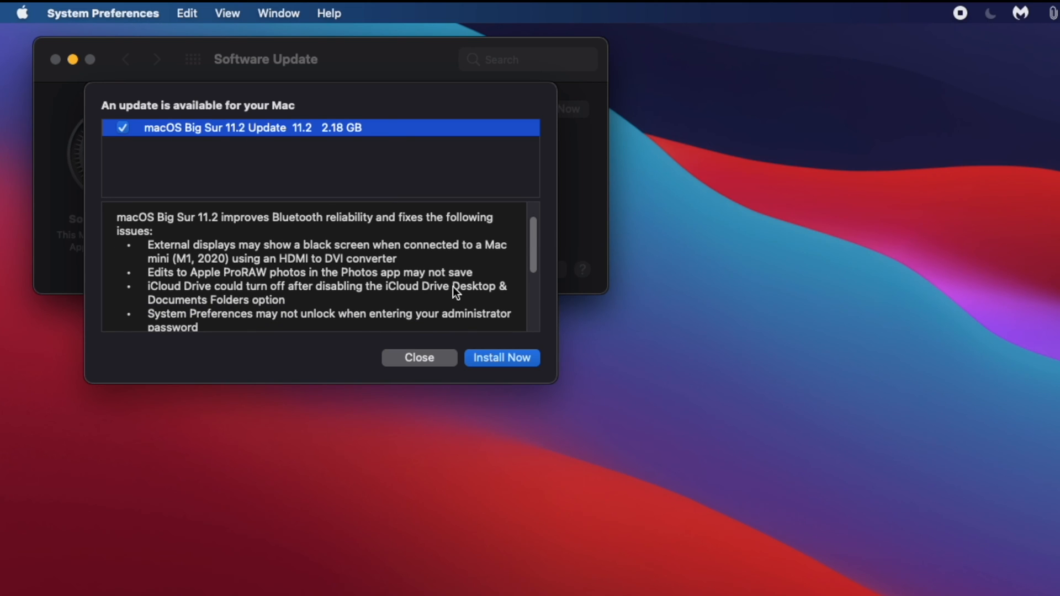
scroll(down, 3)
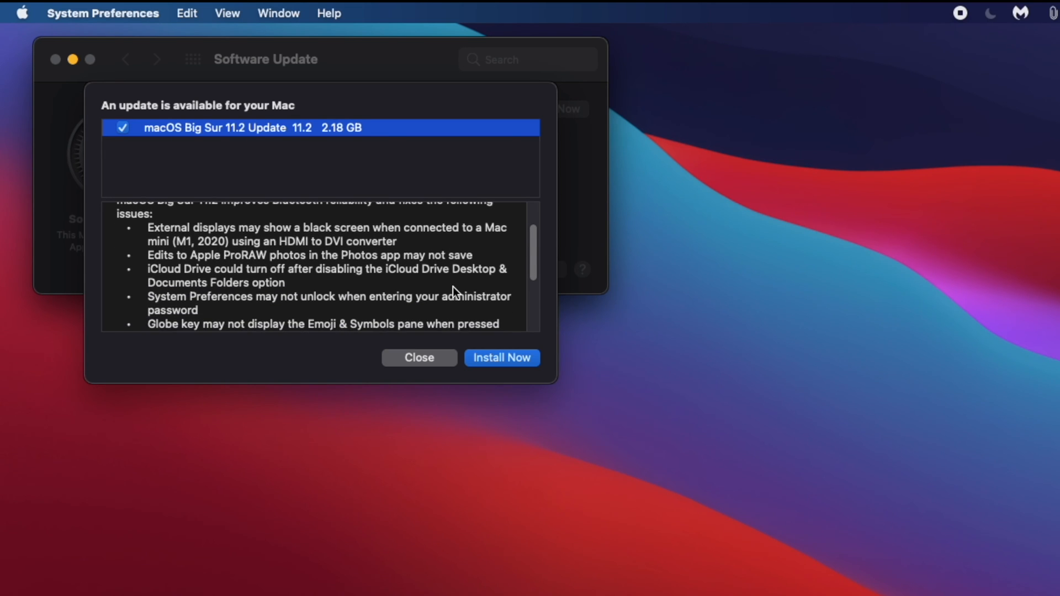
scroll(down, 3)
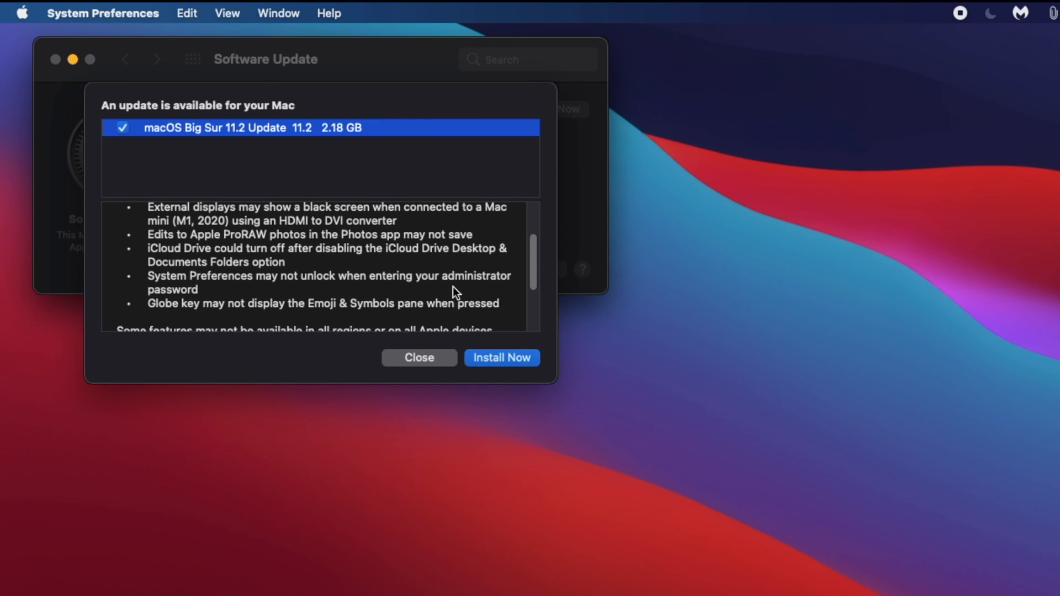
scroll(down, 3)
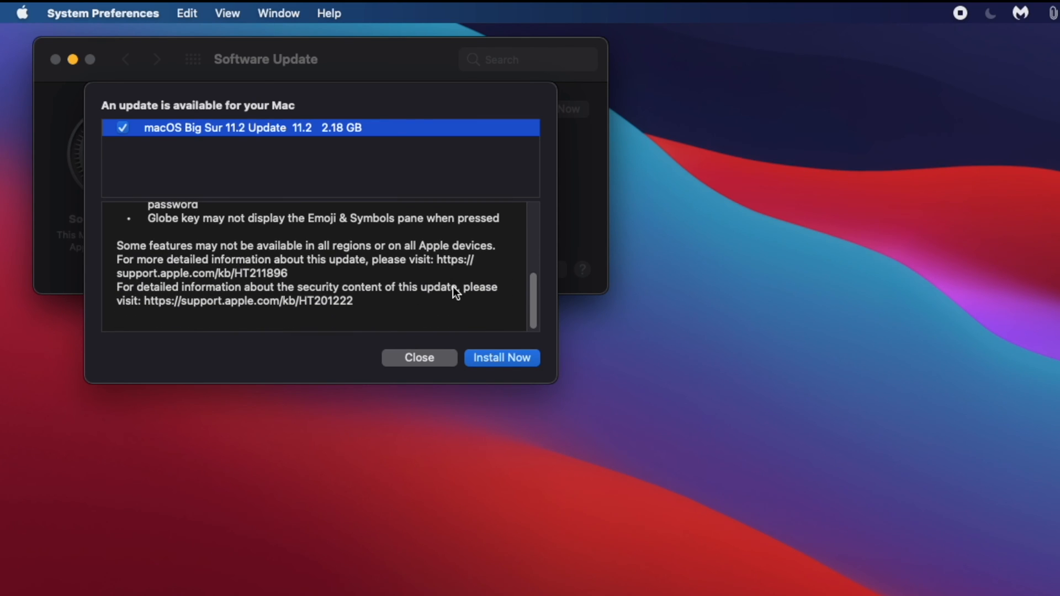
mouse_move(457, 302)
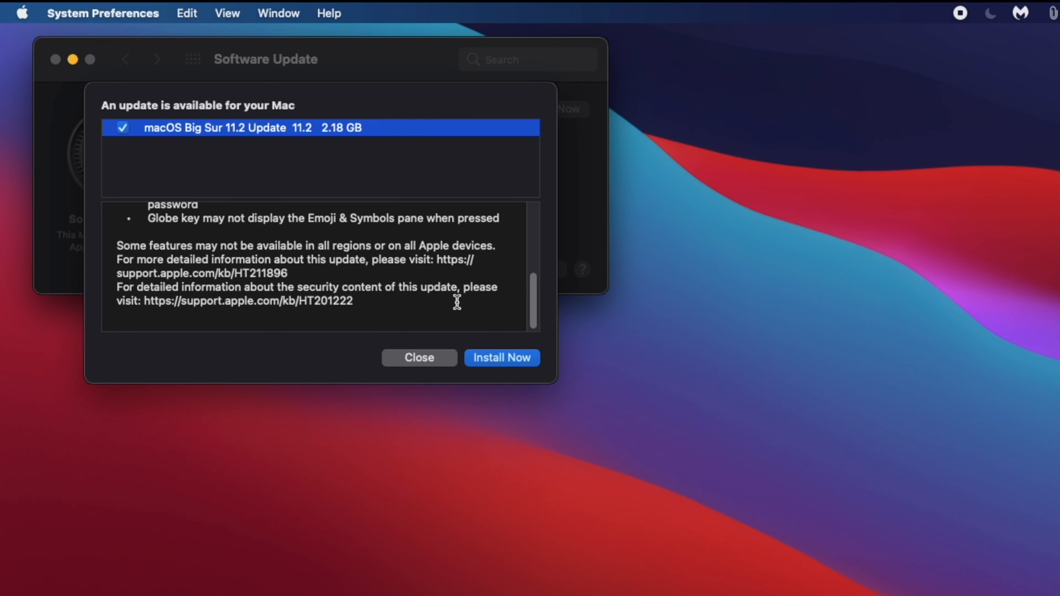
mouse_move(504, 365)
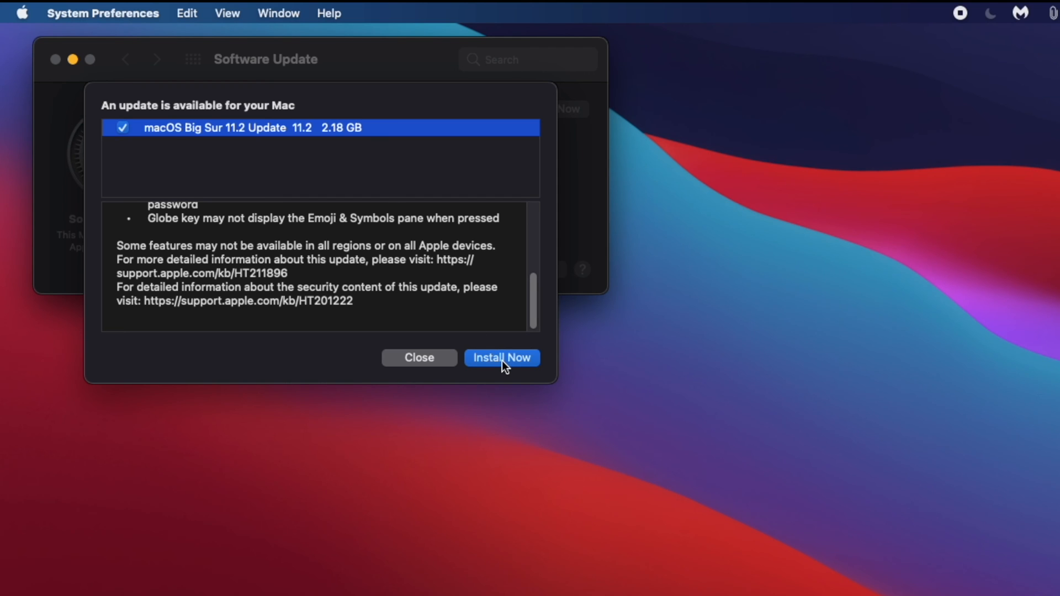
Install the macOS Big Sur 11.2 Update, agree to the licence, then open Control Centre
click(501, 357)
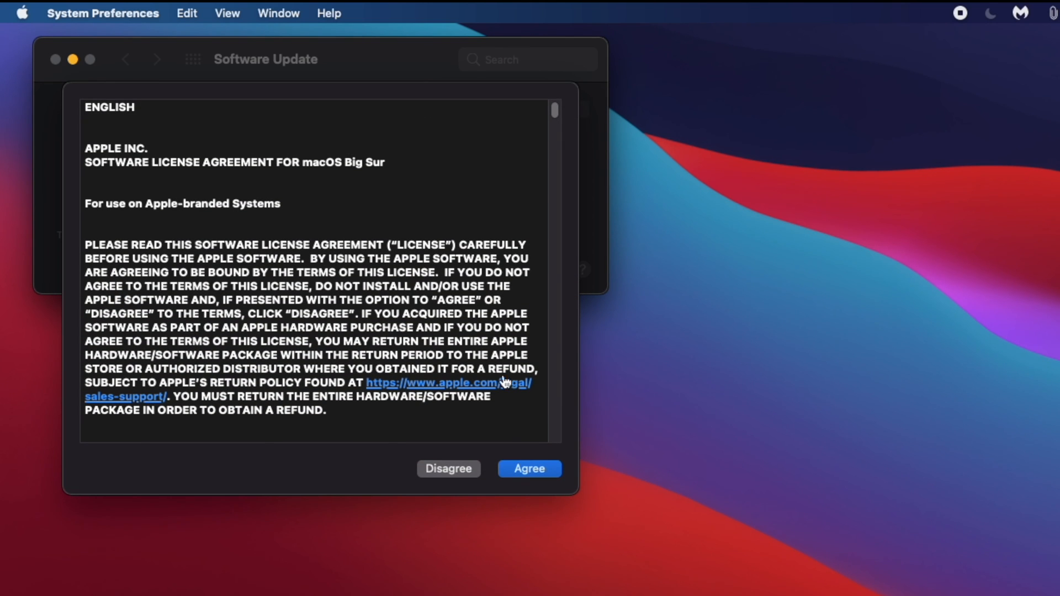
click(530, 468)
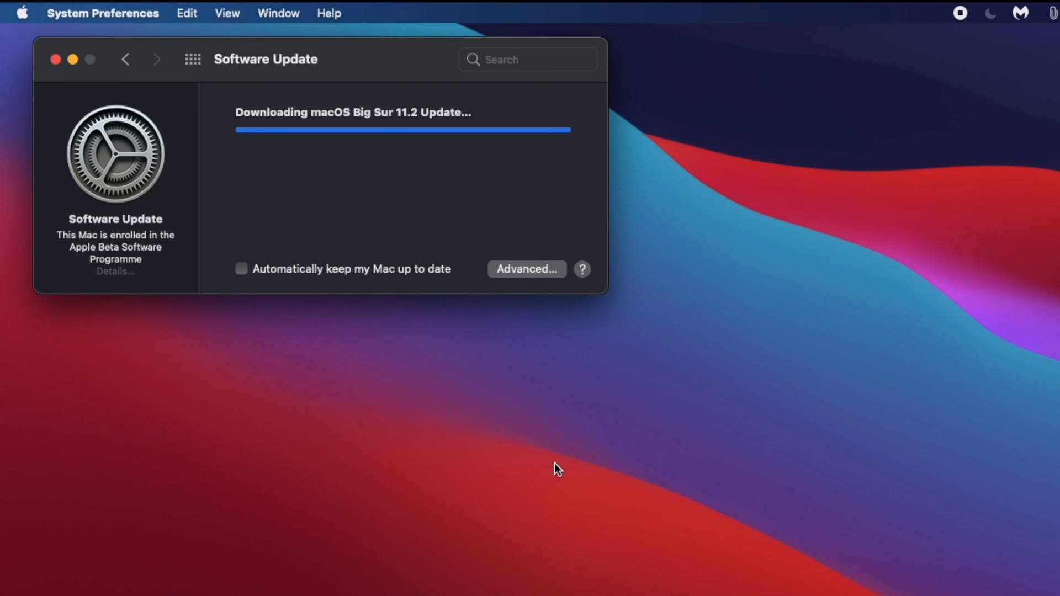
mouse_move(692, 341)
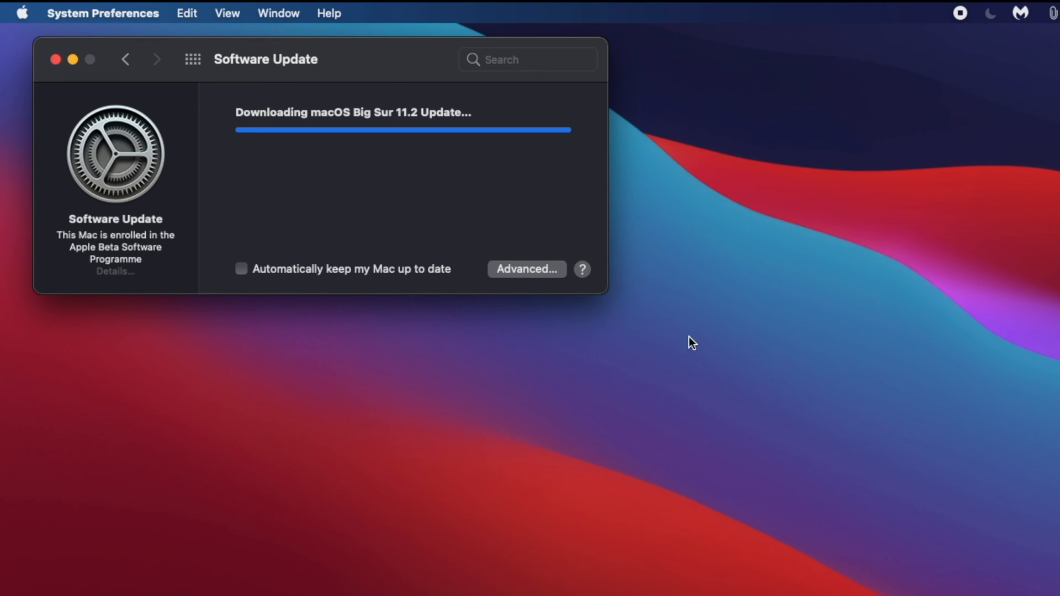
click(965, 7)
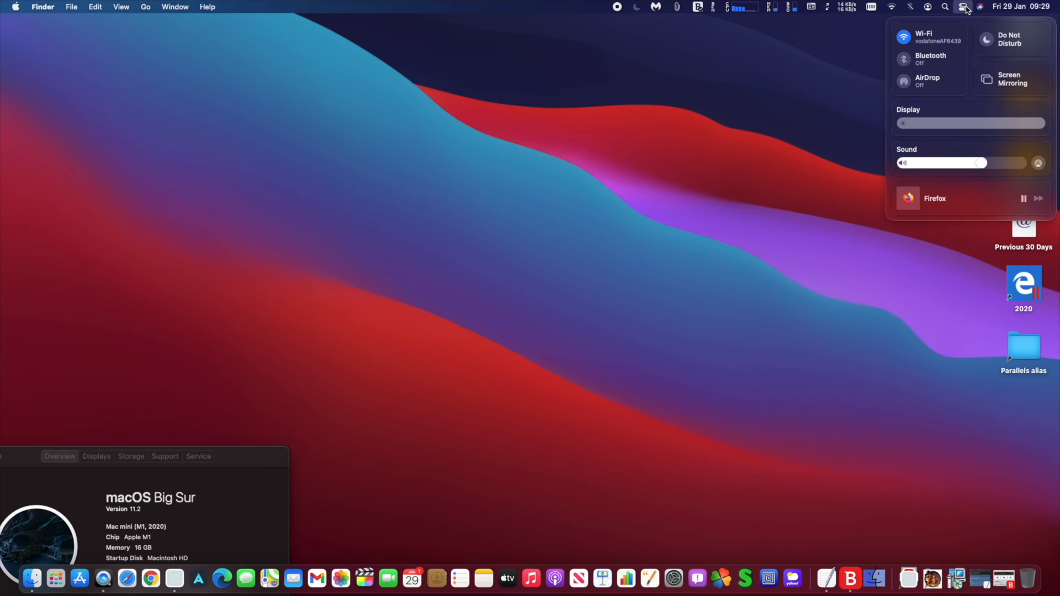
mouse_move(1017, 9)
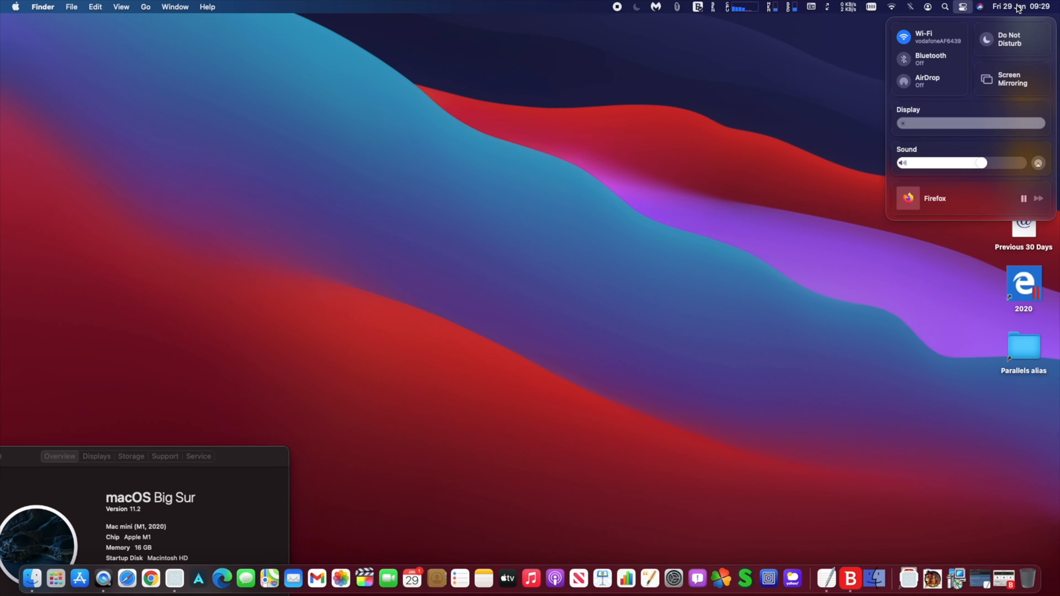
Open Notification Centre from the menu-bar clock and scroll down to the stocks and Screen Time widgets
click(1016, 6)
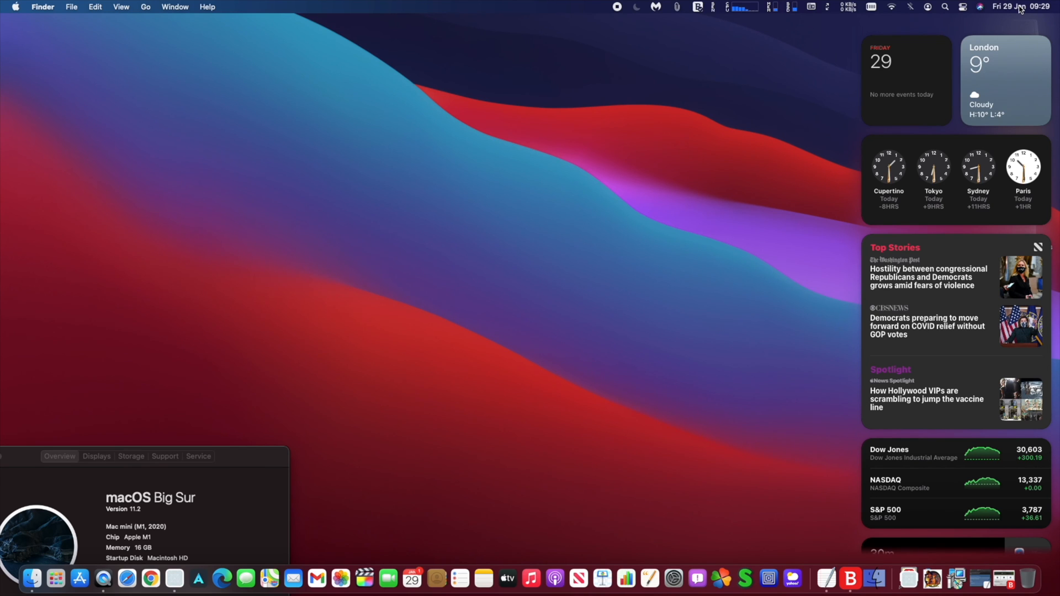
mouse_move(967, 302)
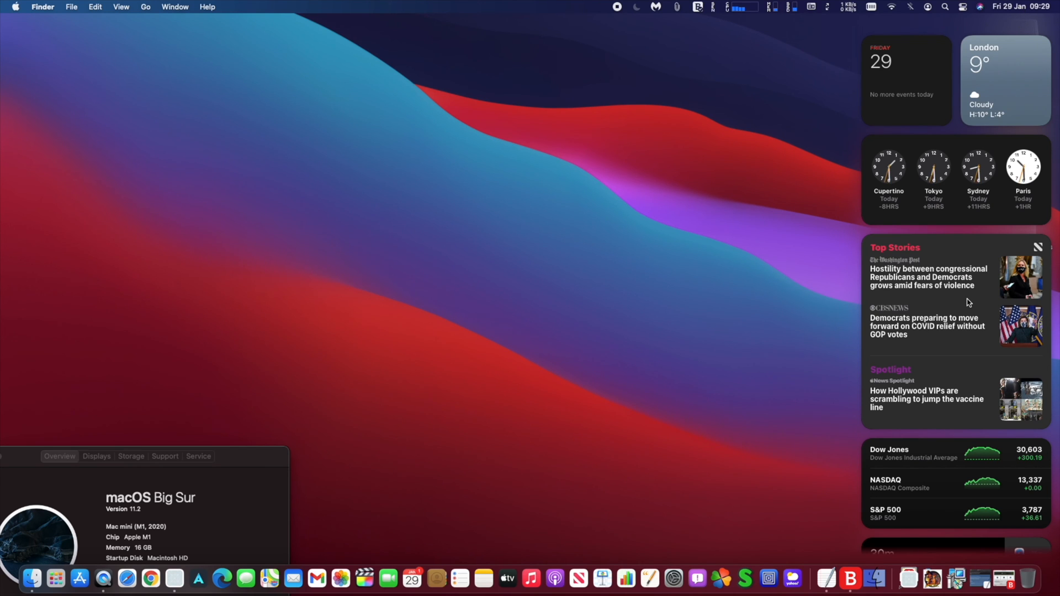
scroll(down, 3)
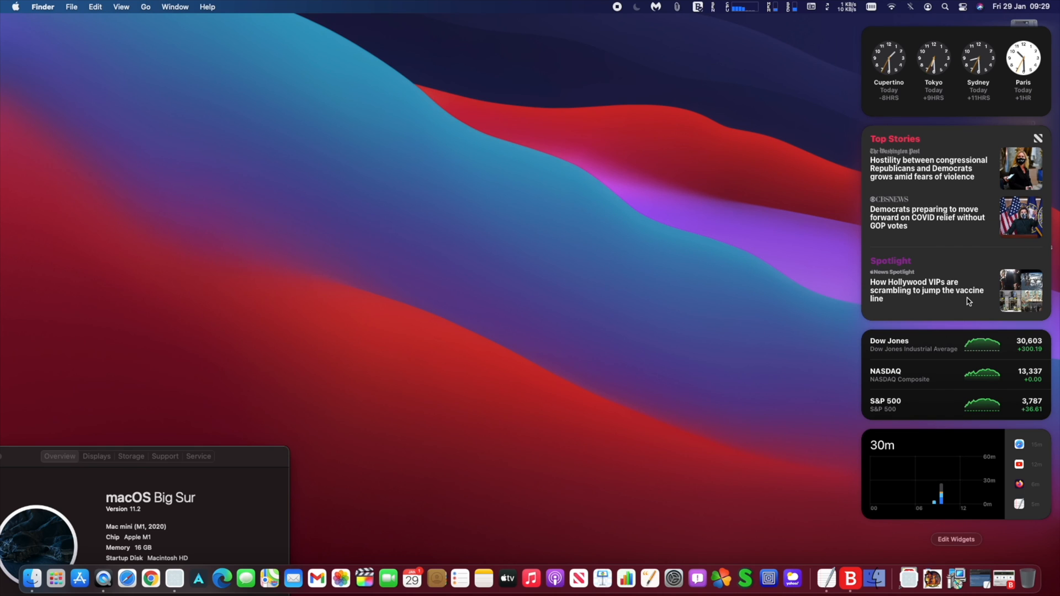
mouse_move(1007, 15)
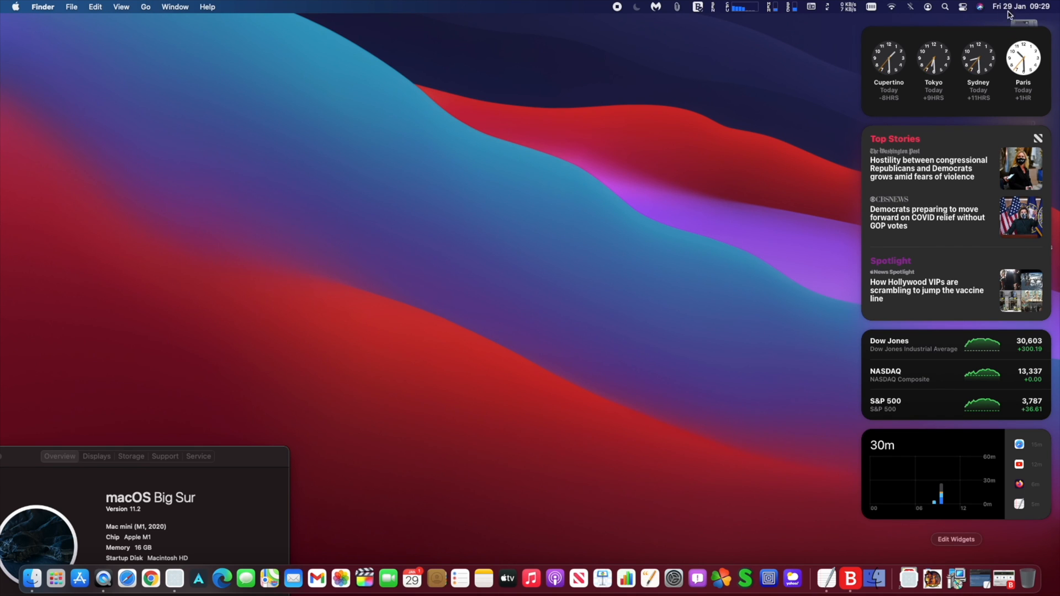
mouse_move(758, 170)
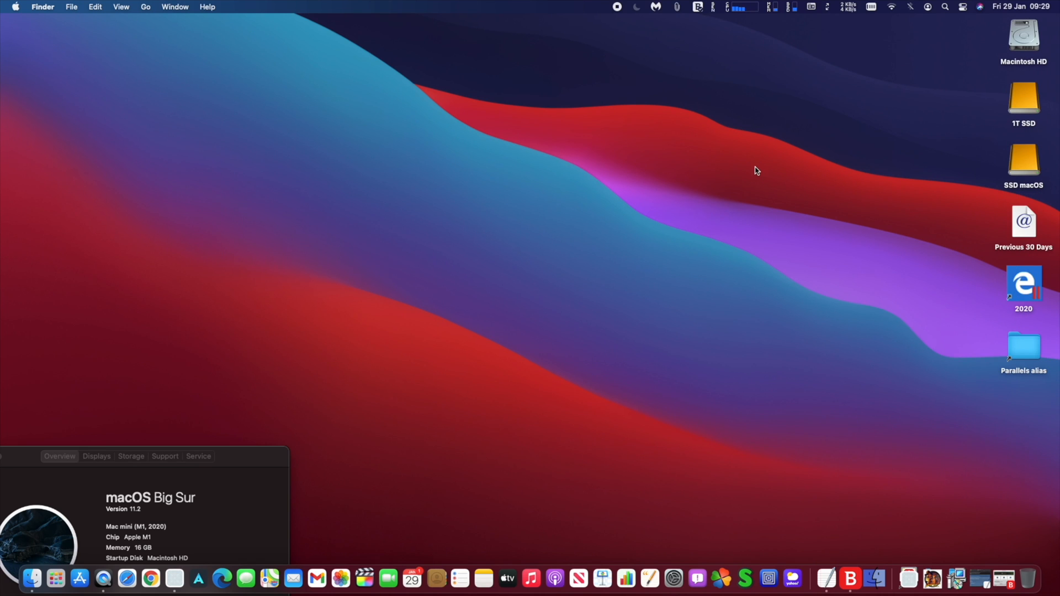
mouse_move(735, 165)
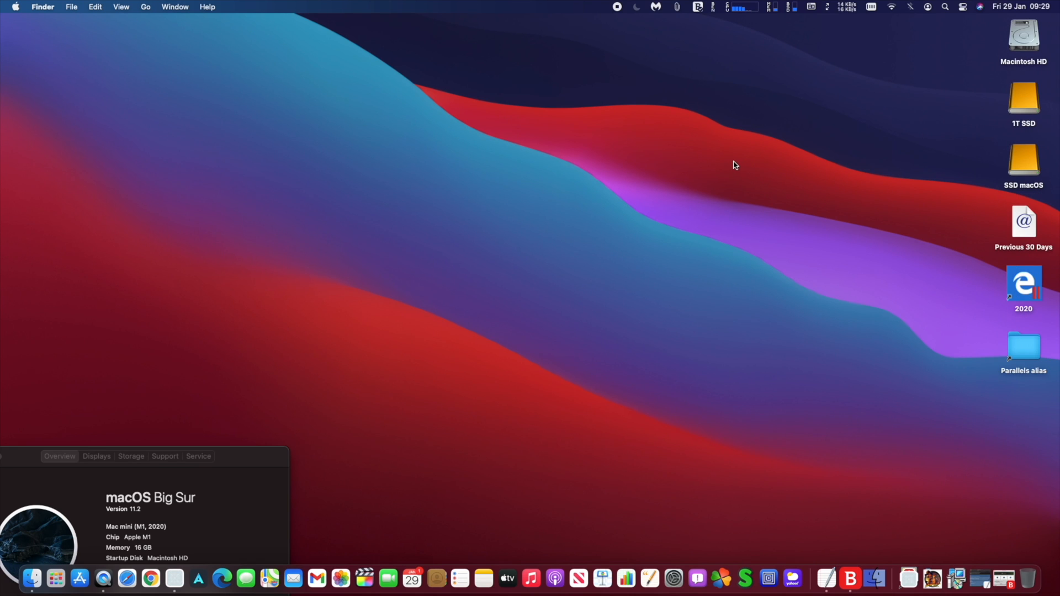
mouse_move(729, 165)
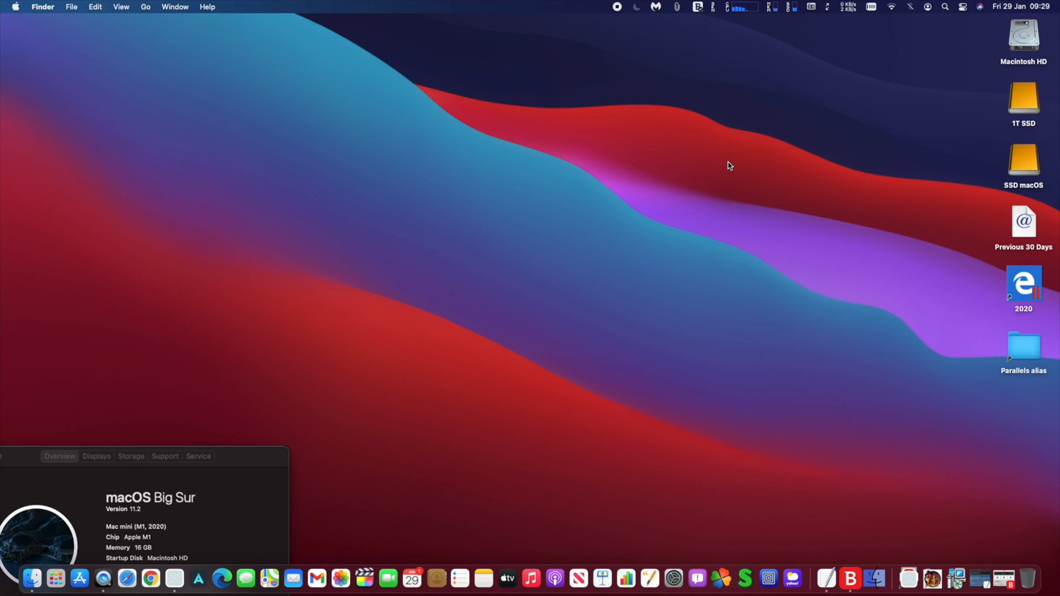
mouse_move(654, 133)
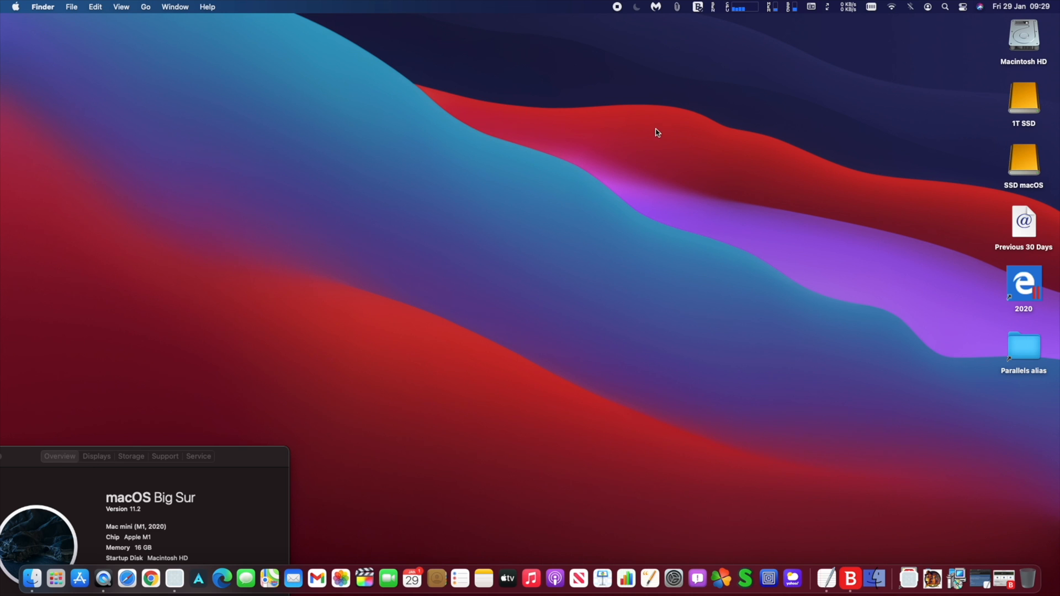